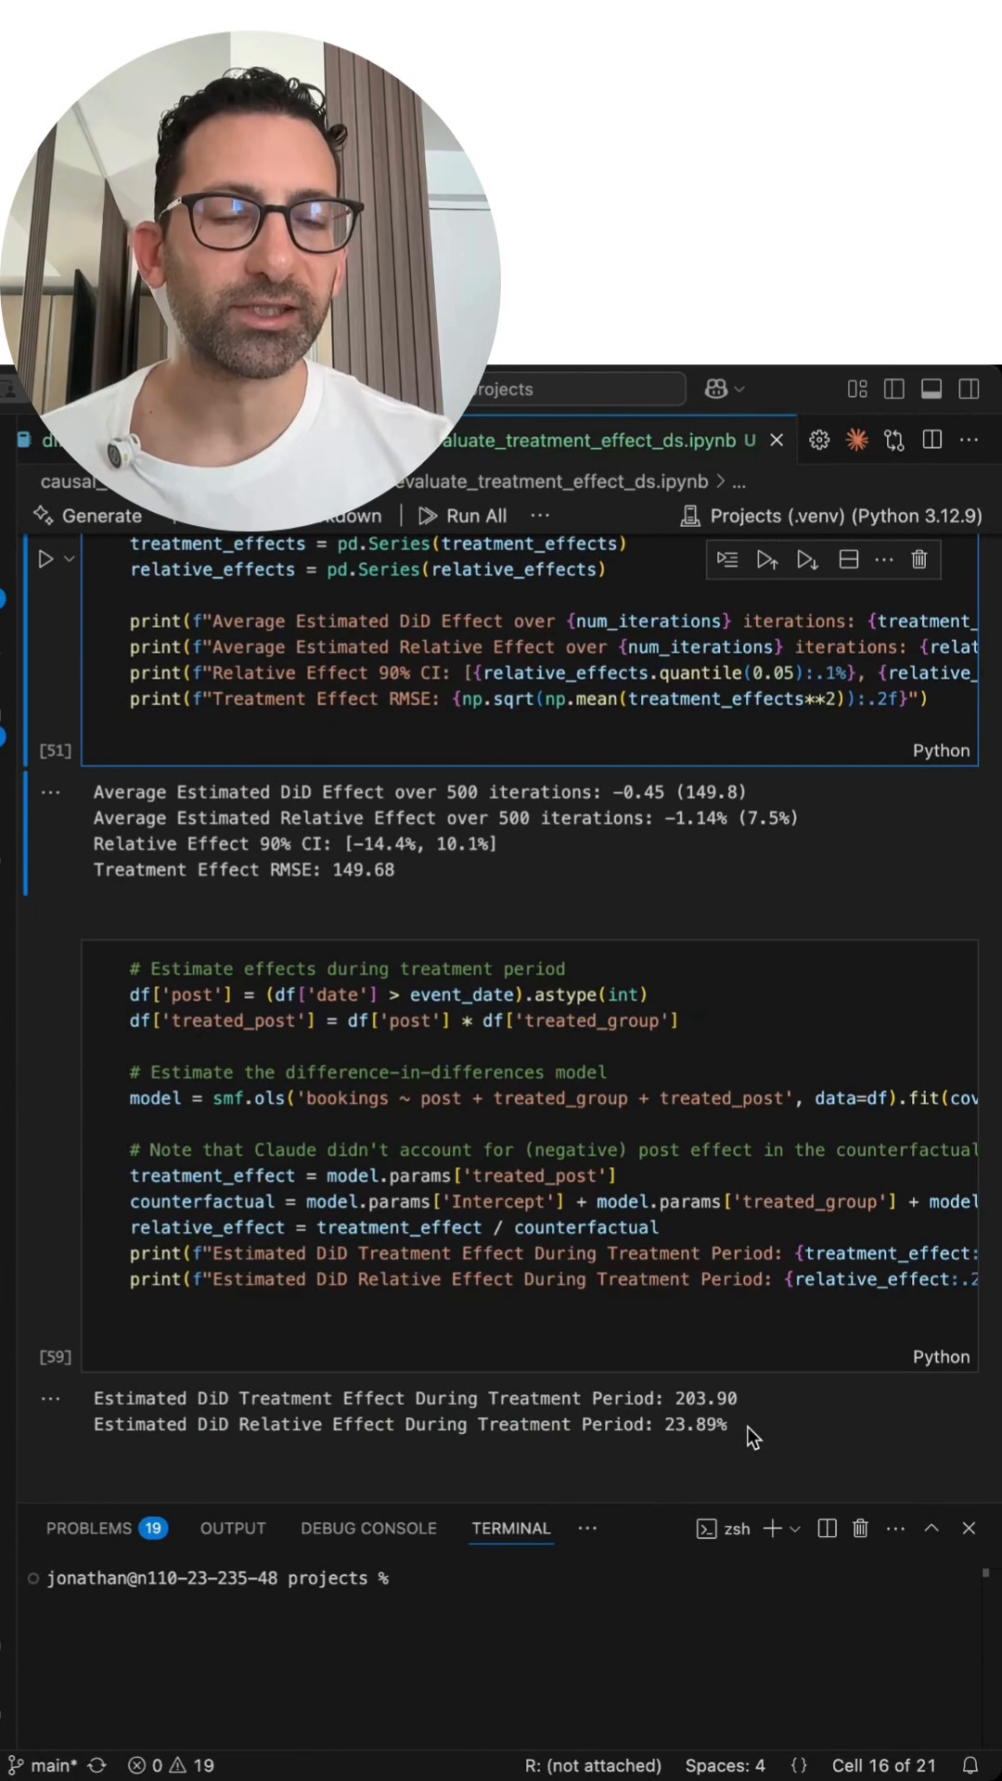
- Highlight the 23.89% relative effect in the DiD treatment-period output
click(738, 1425)
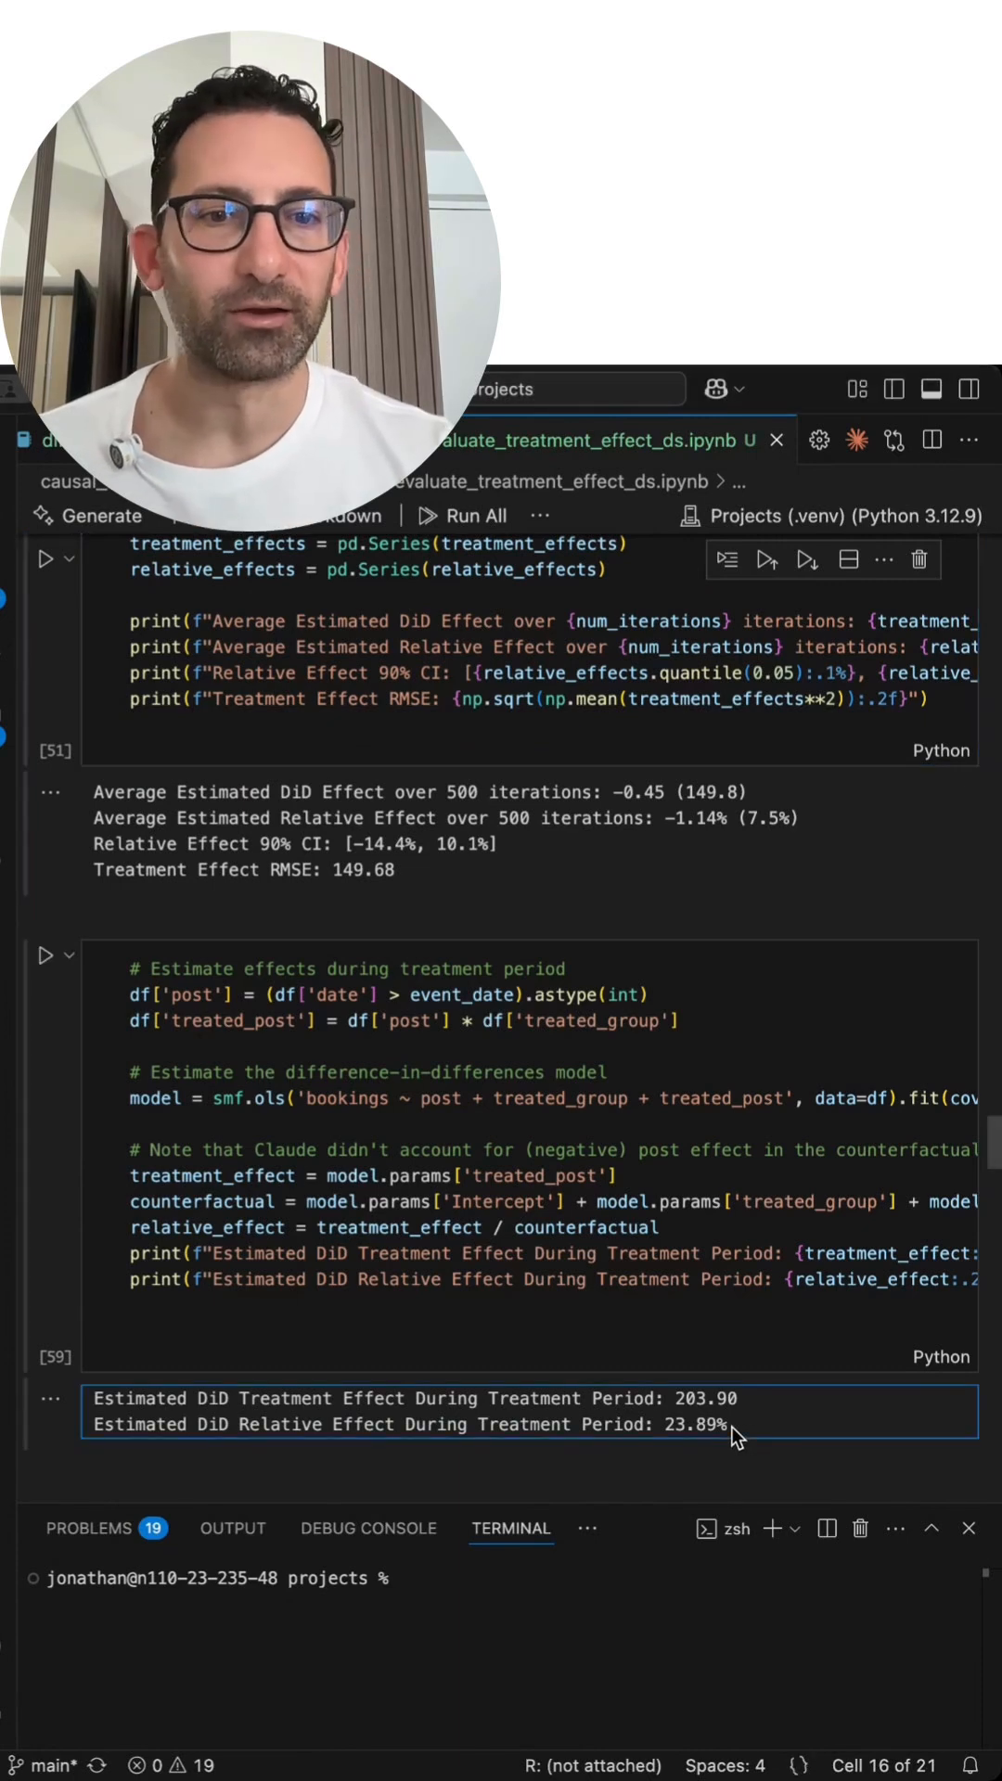
double_click(692, 1424)
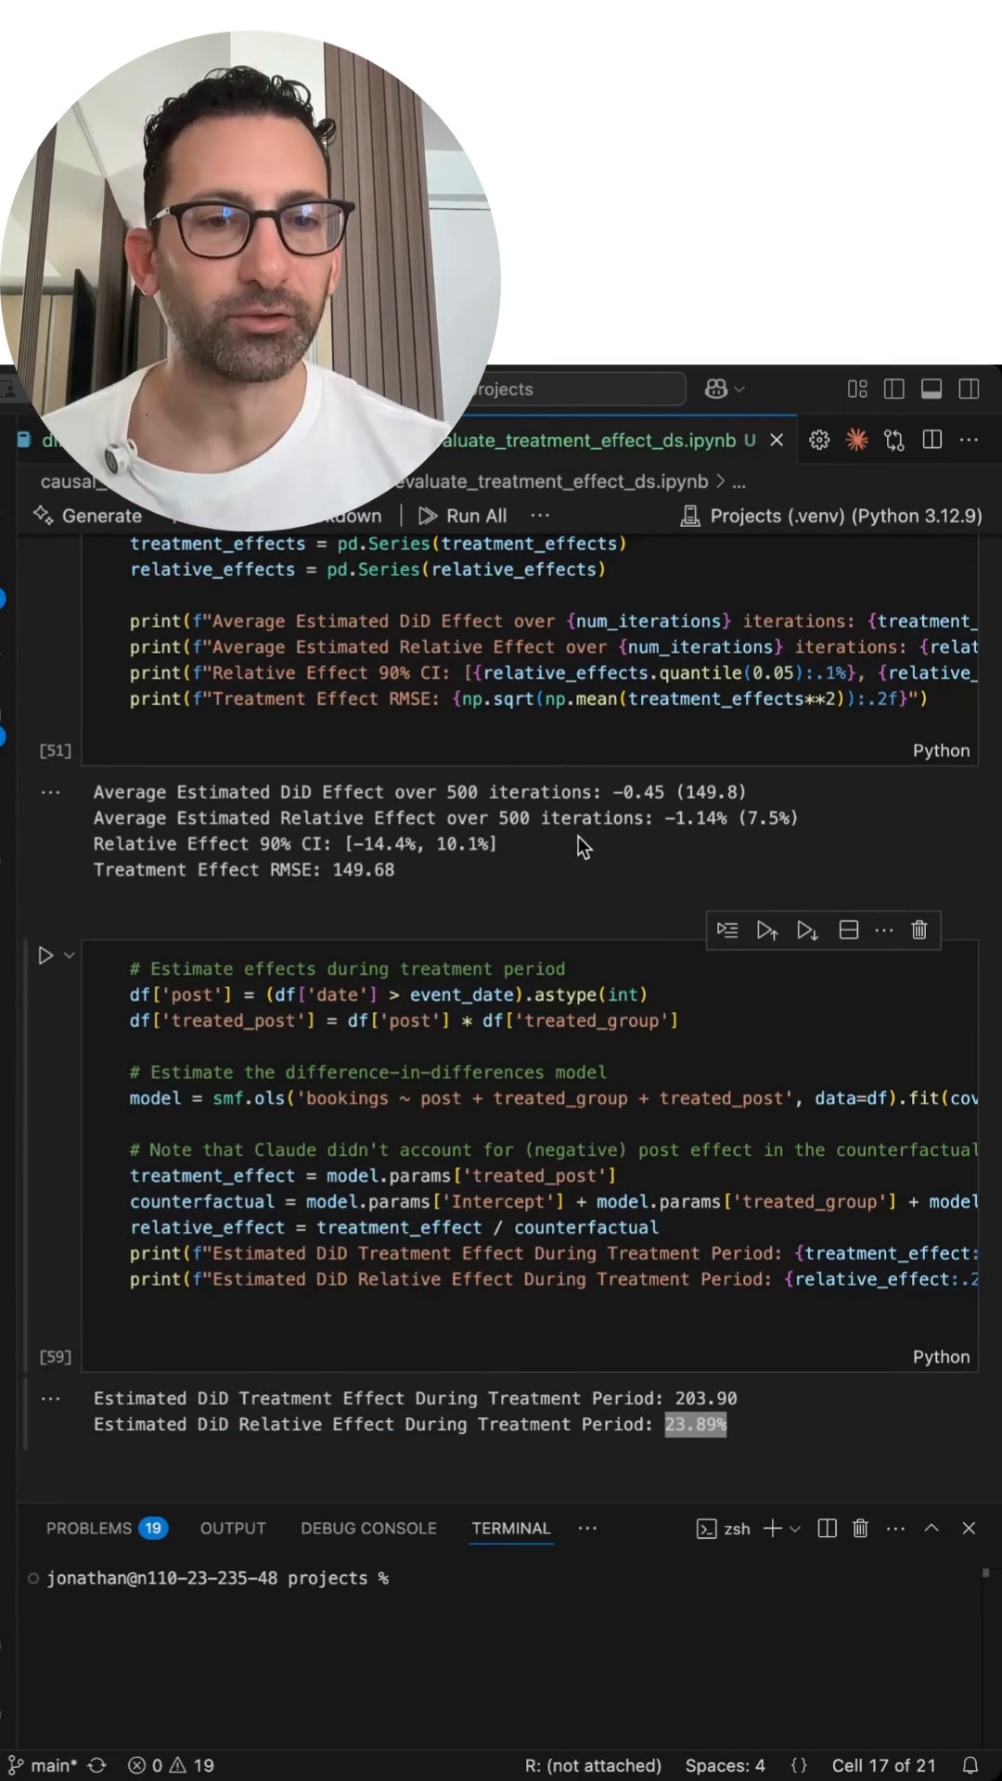
mouse_move(536, 852)
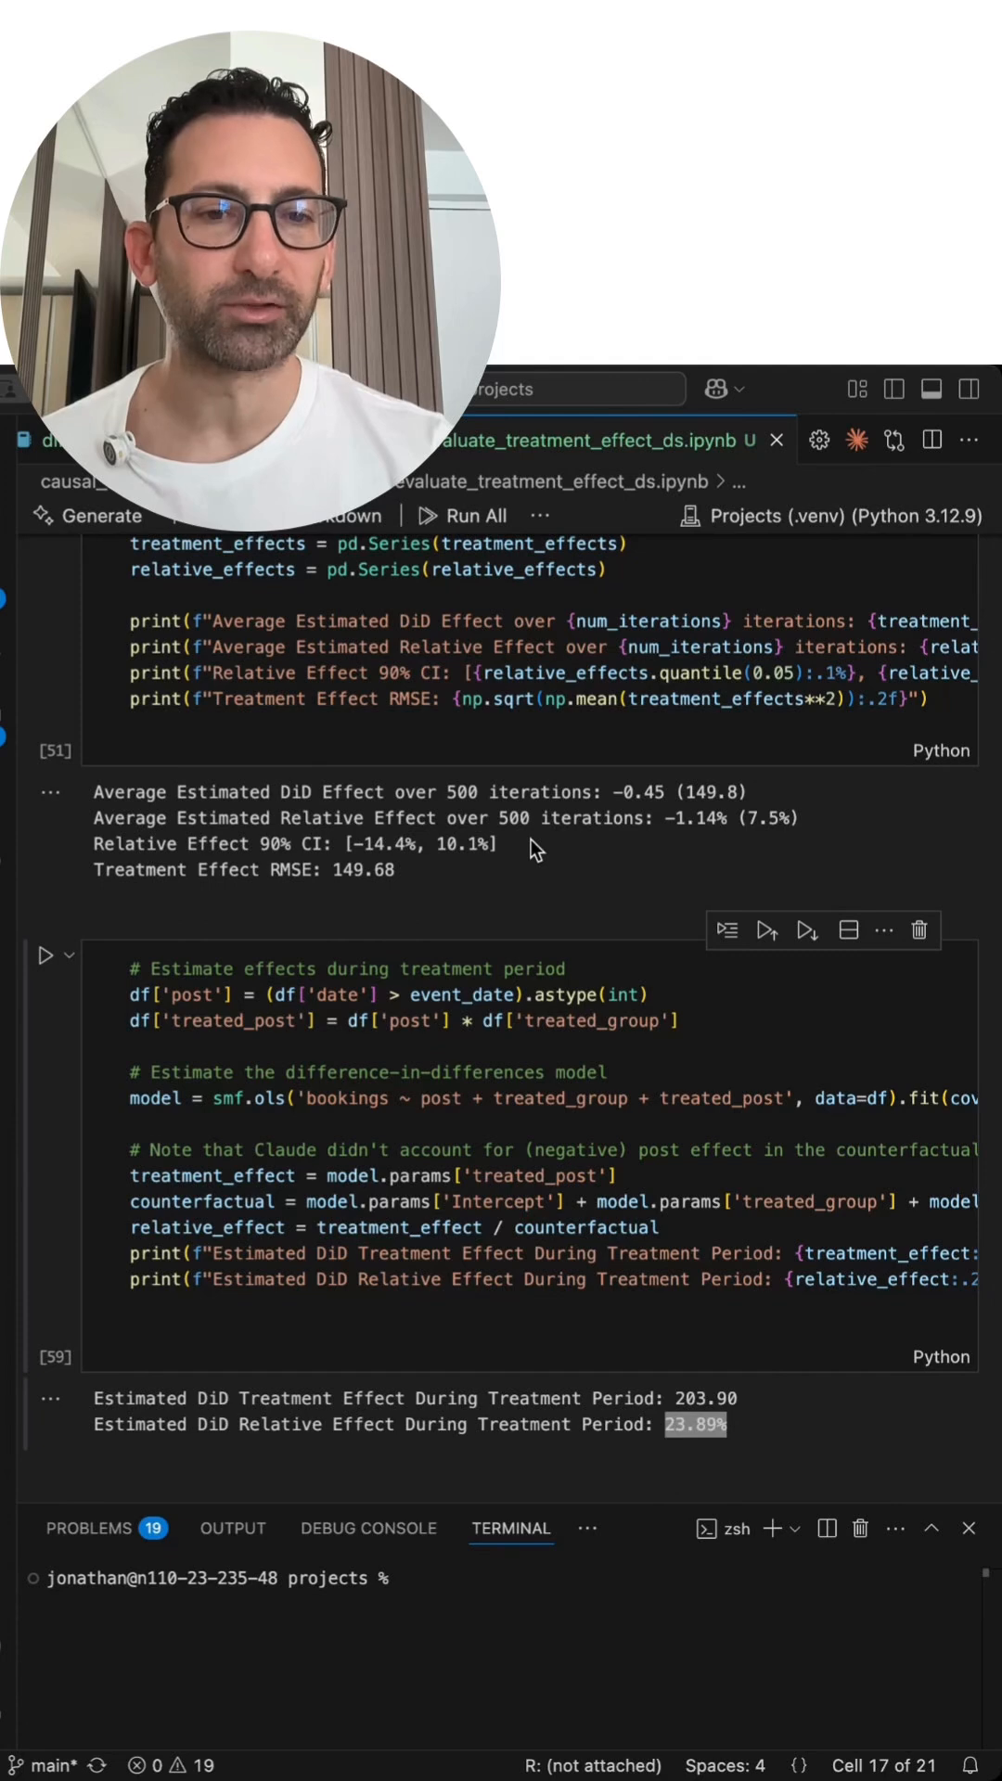
mouse_move(519, 848)
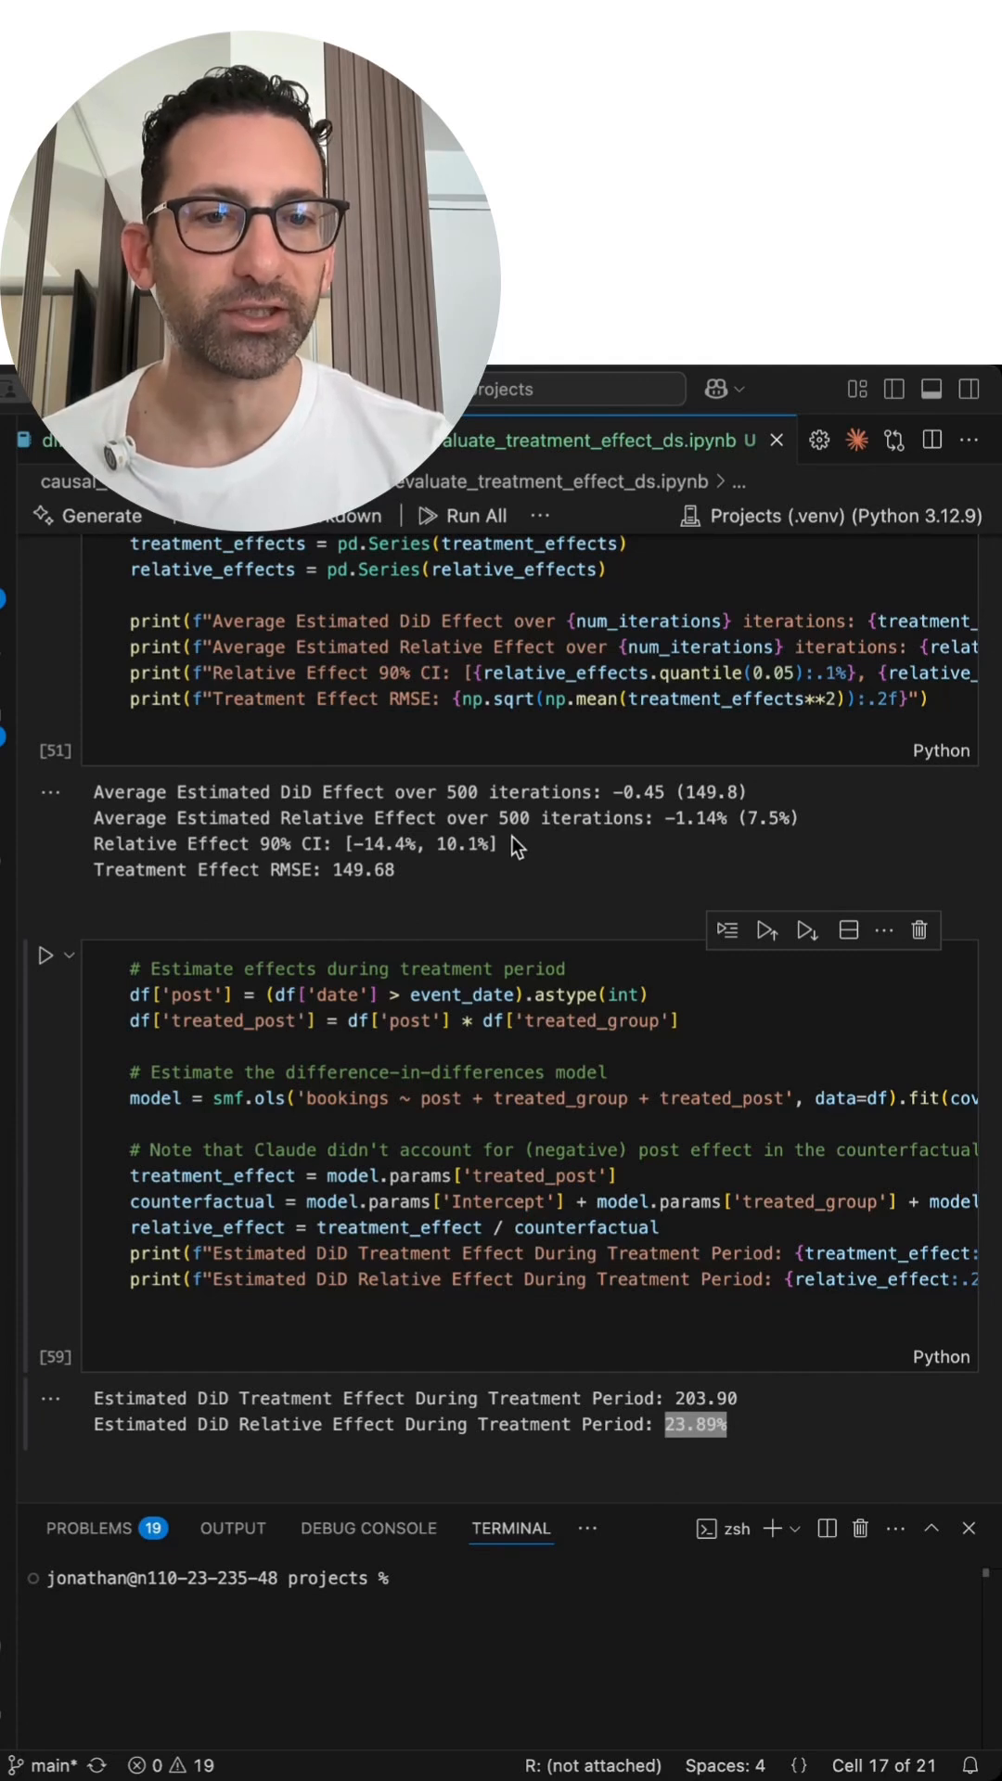
- Highlight a figure in the DiD placebo (AA) test output with its −14.4% to 10.1% interval
click(511, 829)
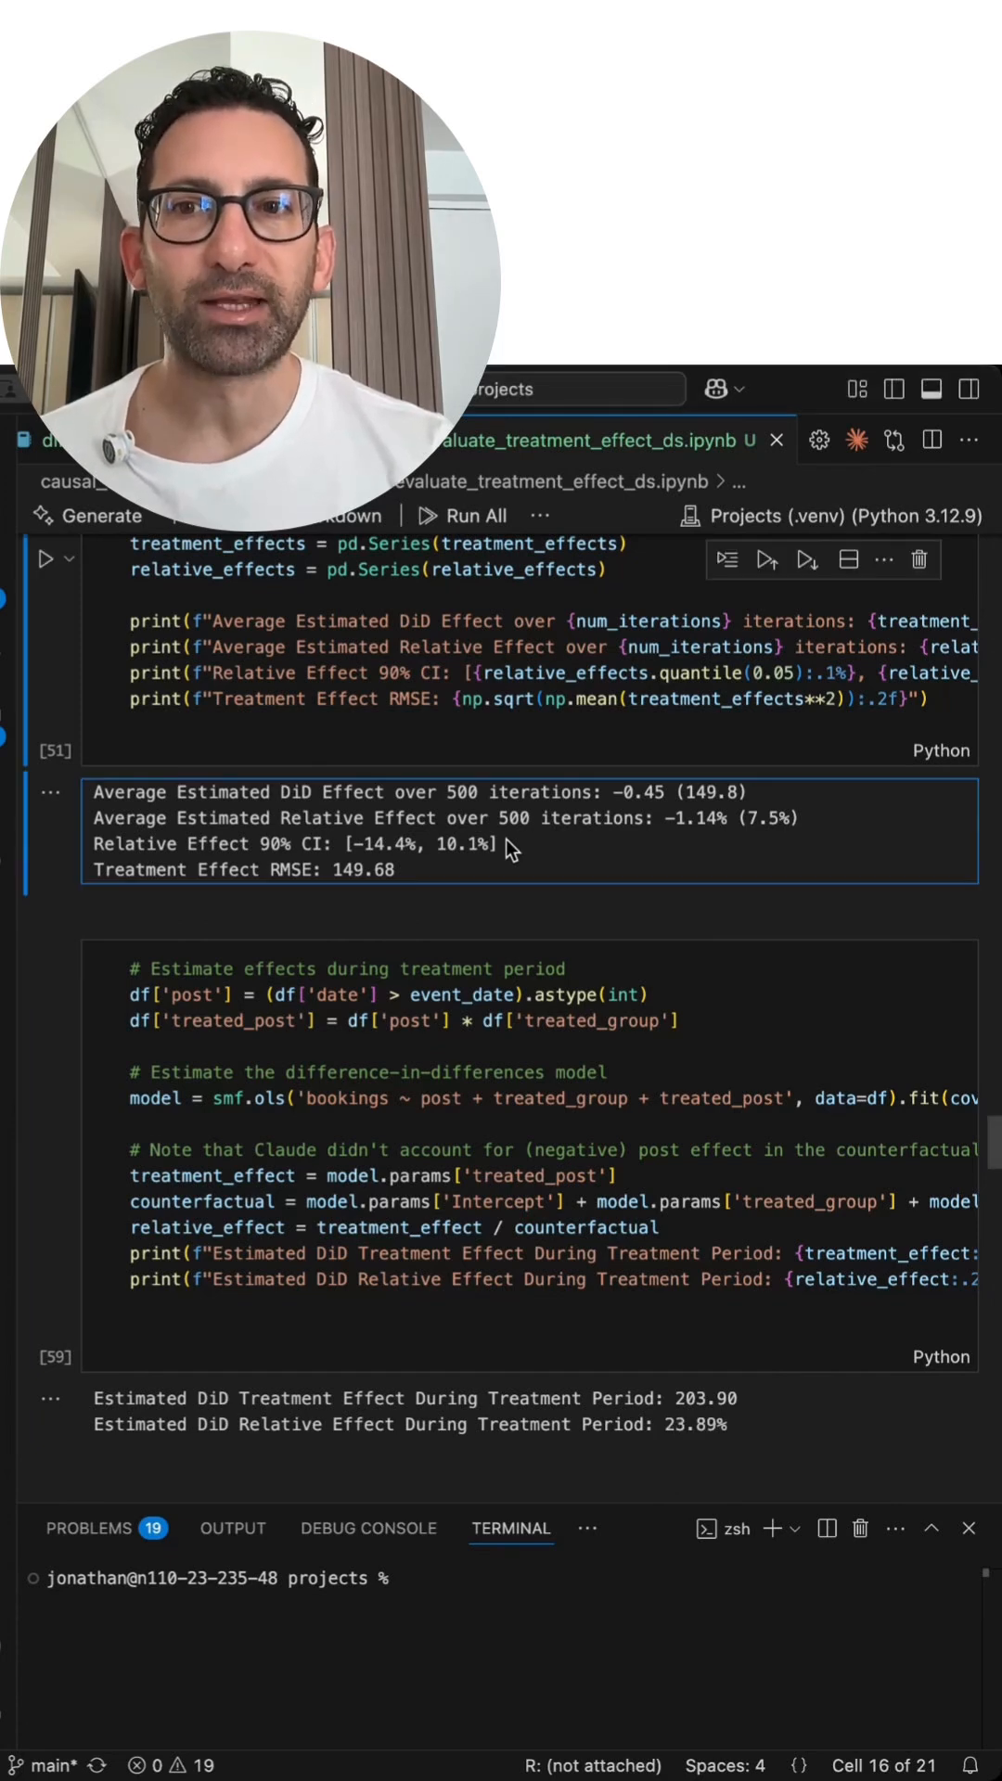
double_click(420, 844)
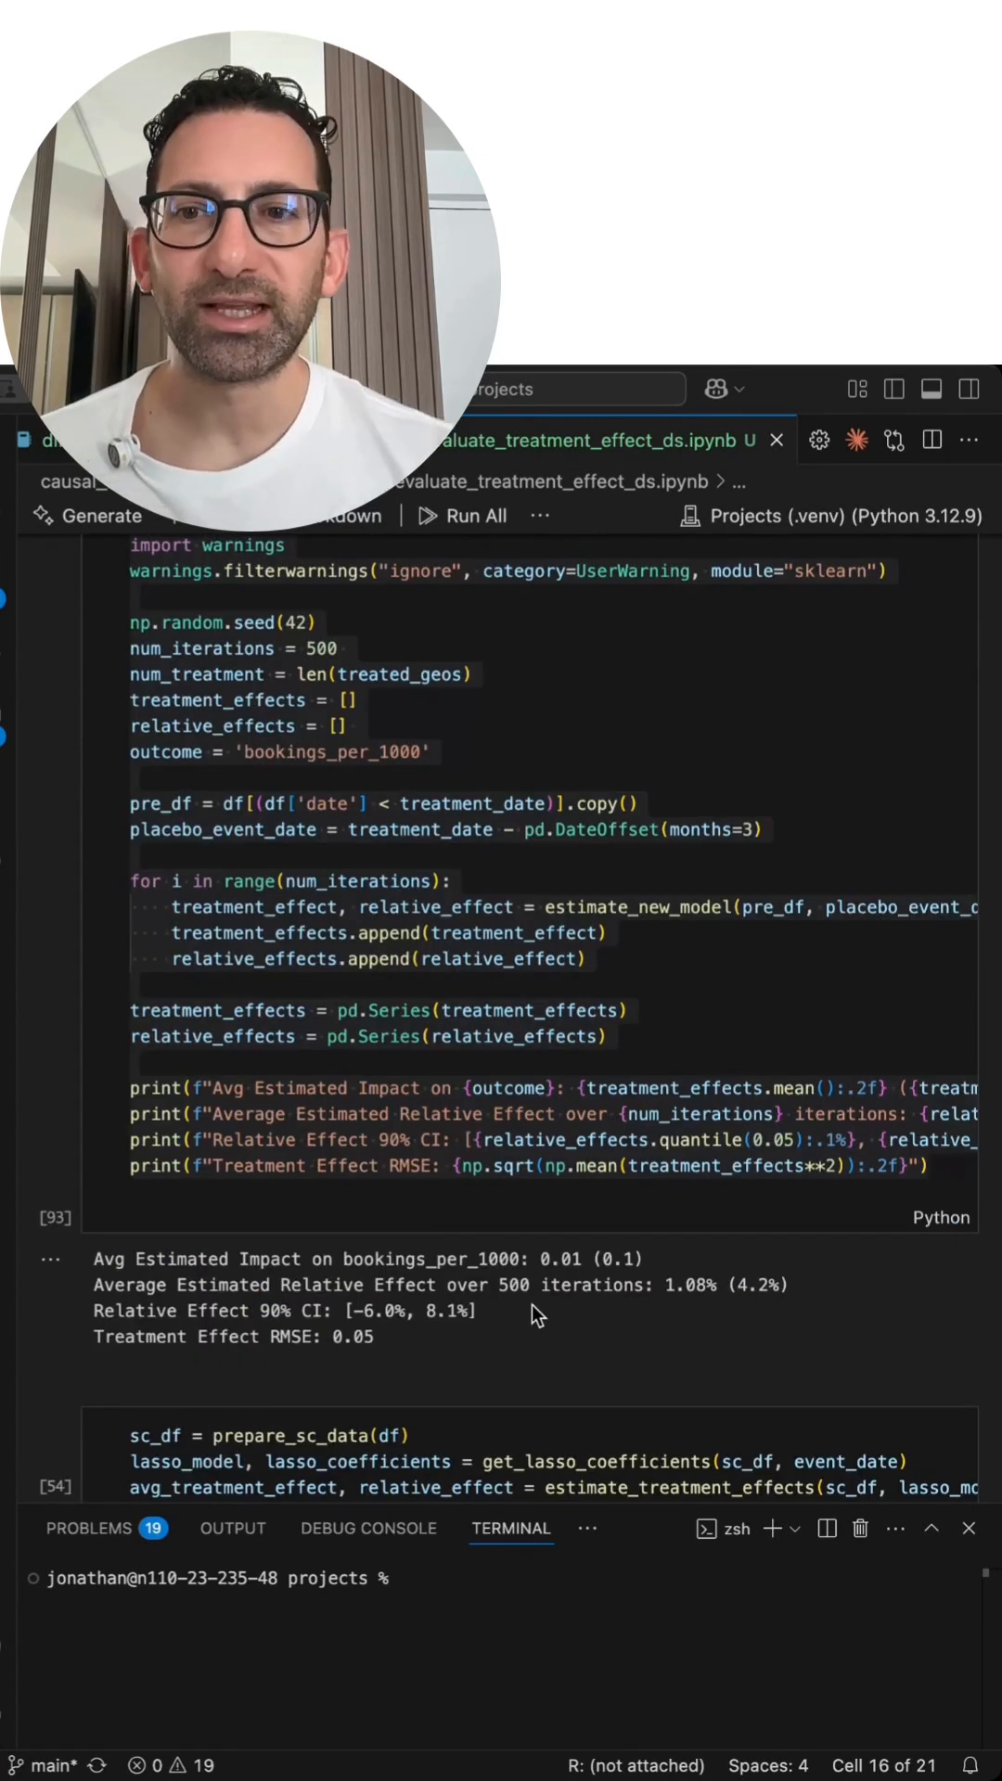
mouse_move(486, 1321)
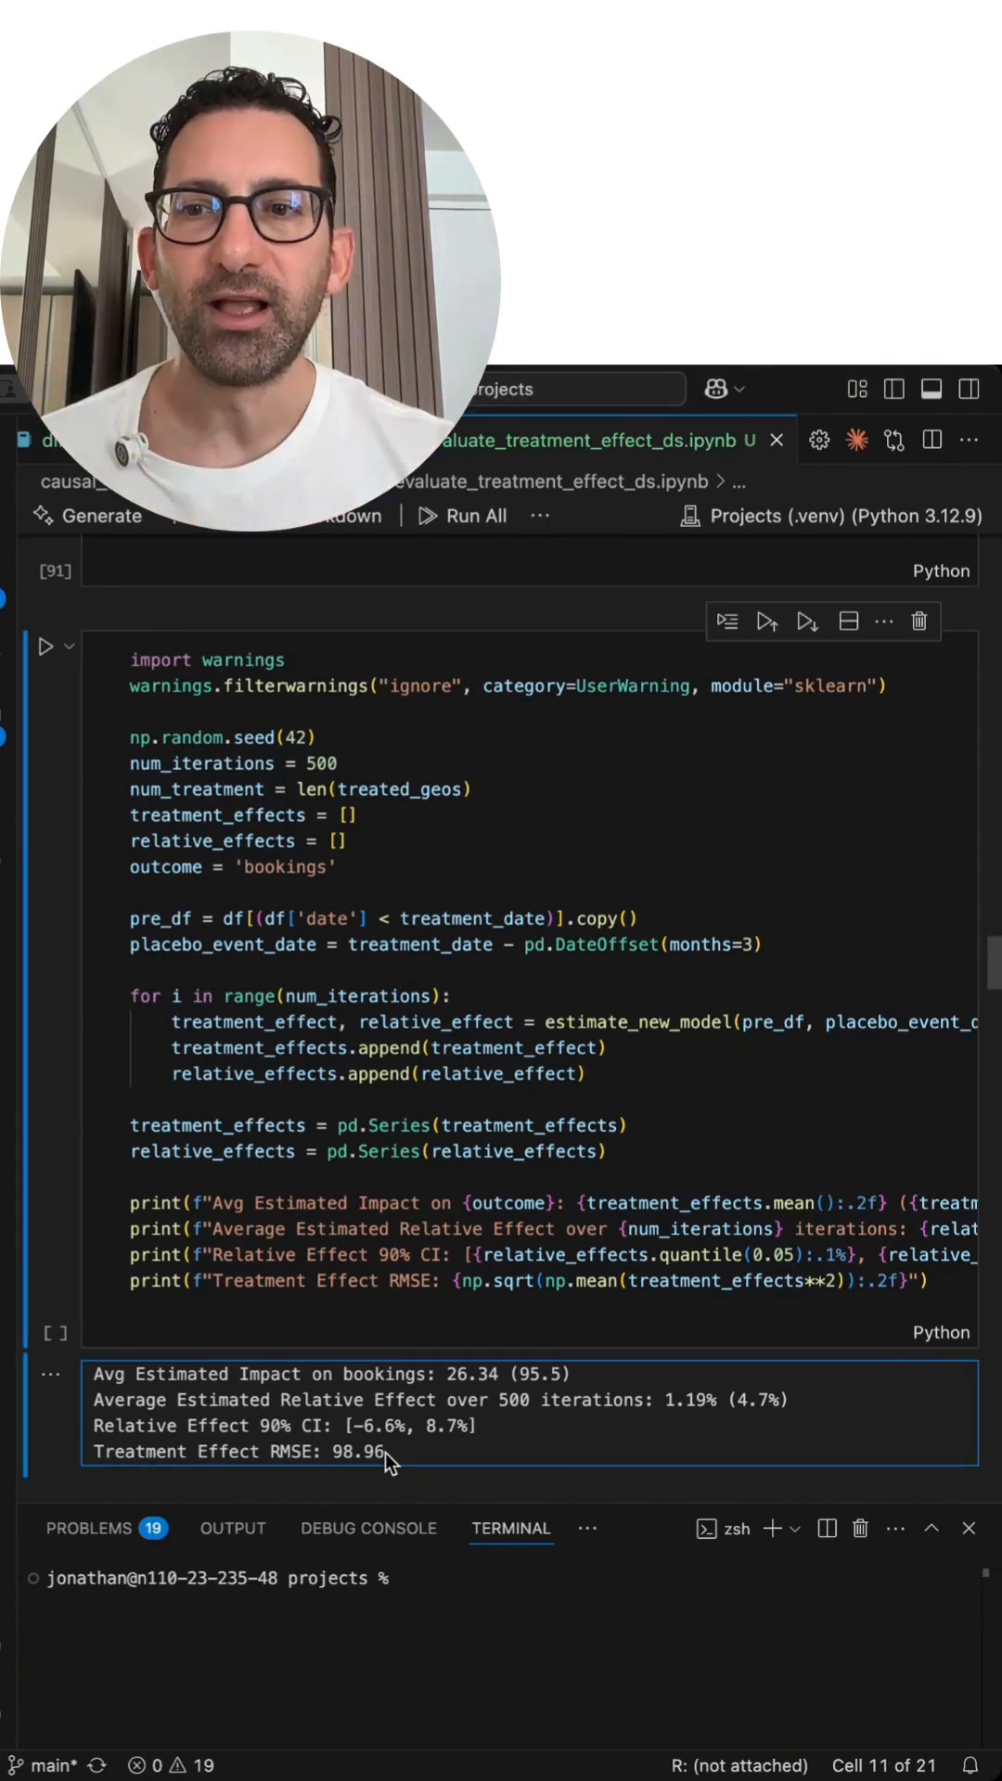
- Highlight the 98.96 RMSE value in the synthetic control bookings placebo output
double_click(358, 1451)
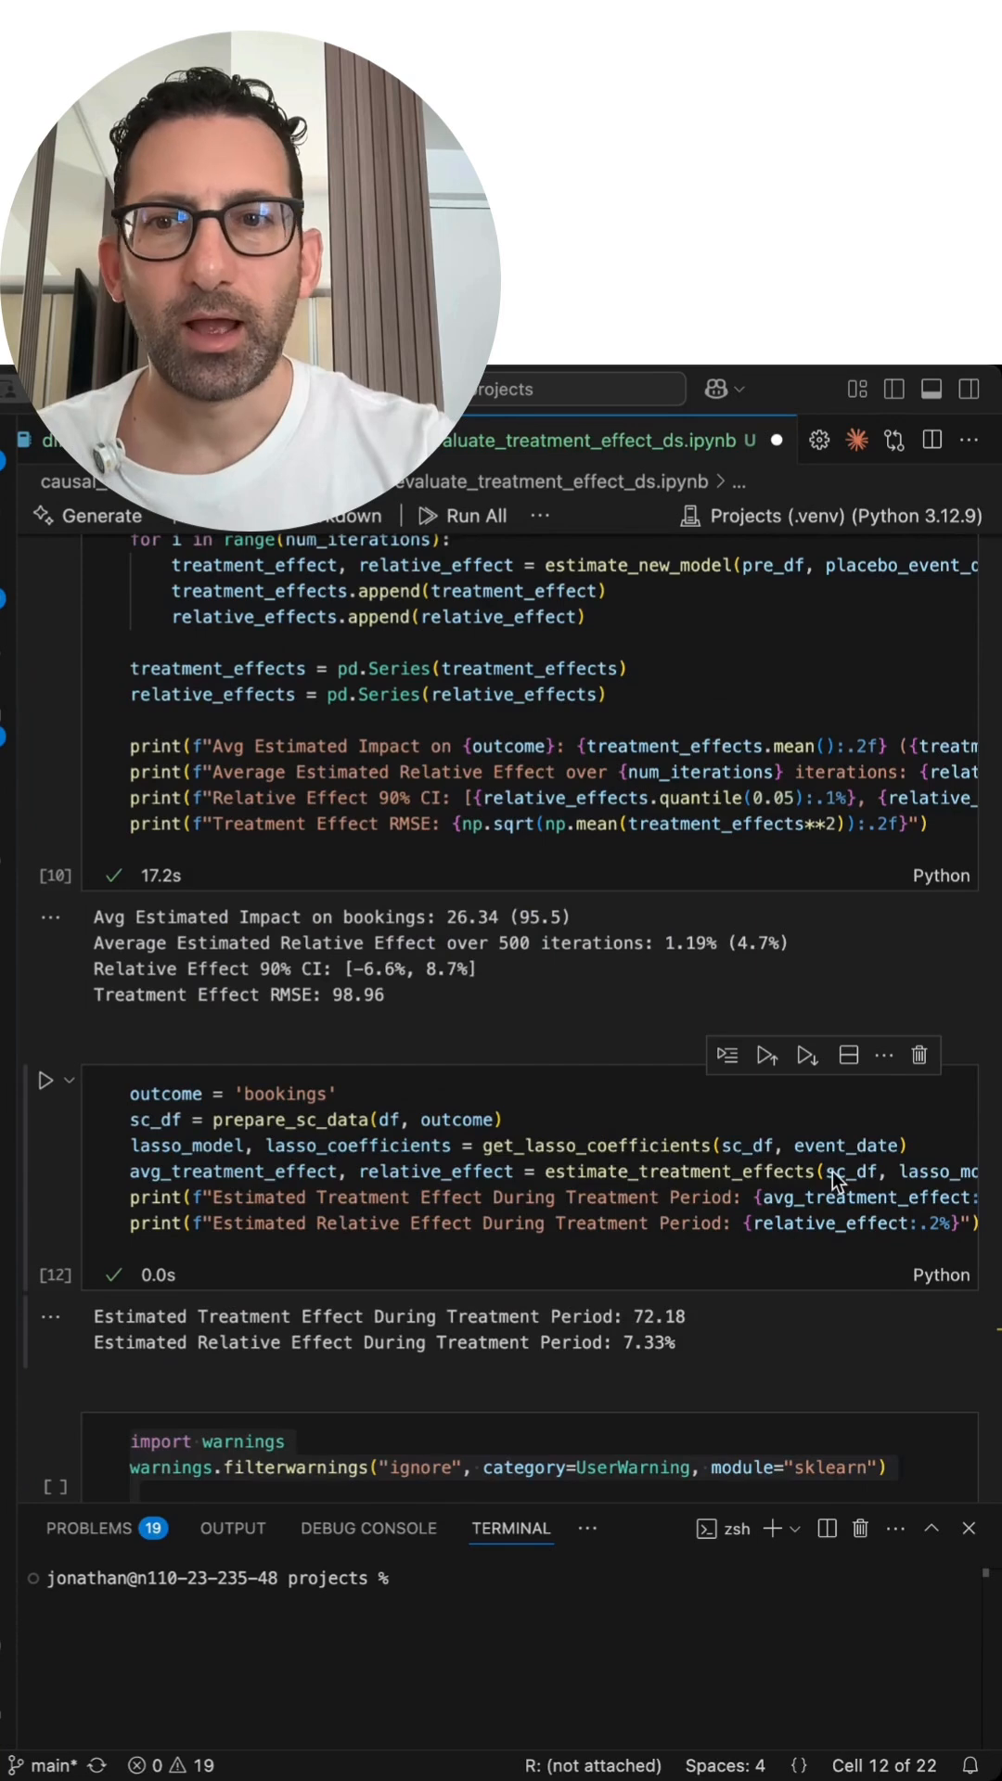
mouse_move(471, 1187)
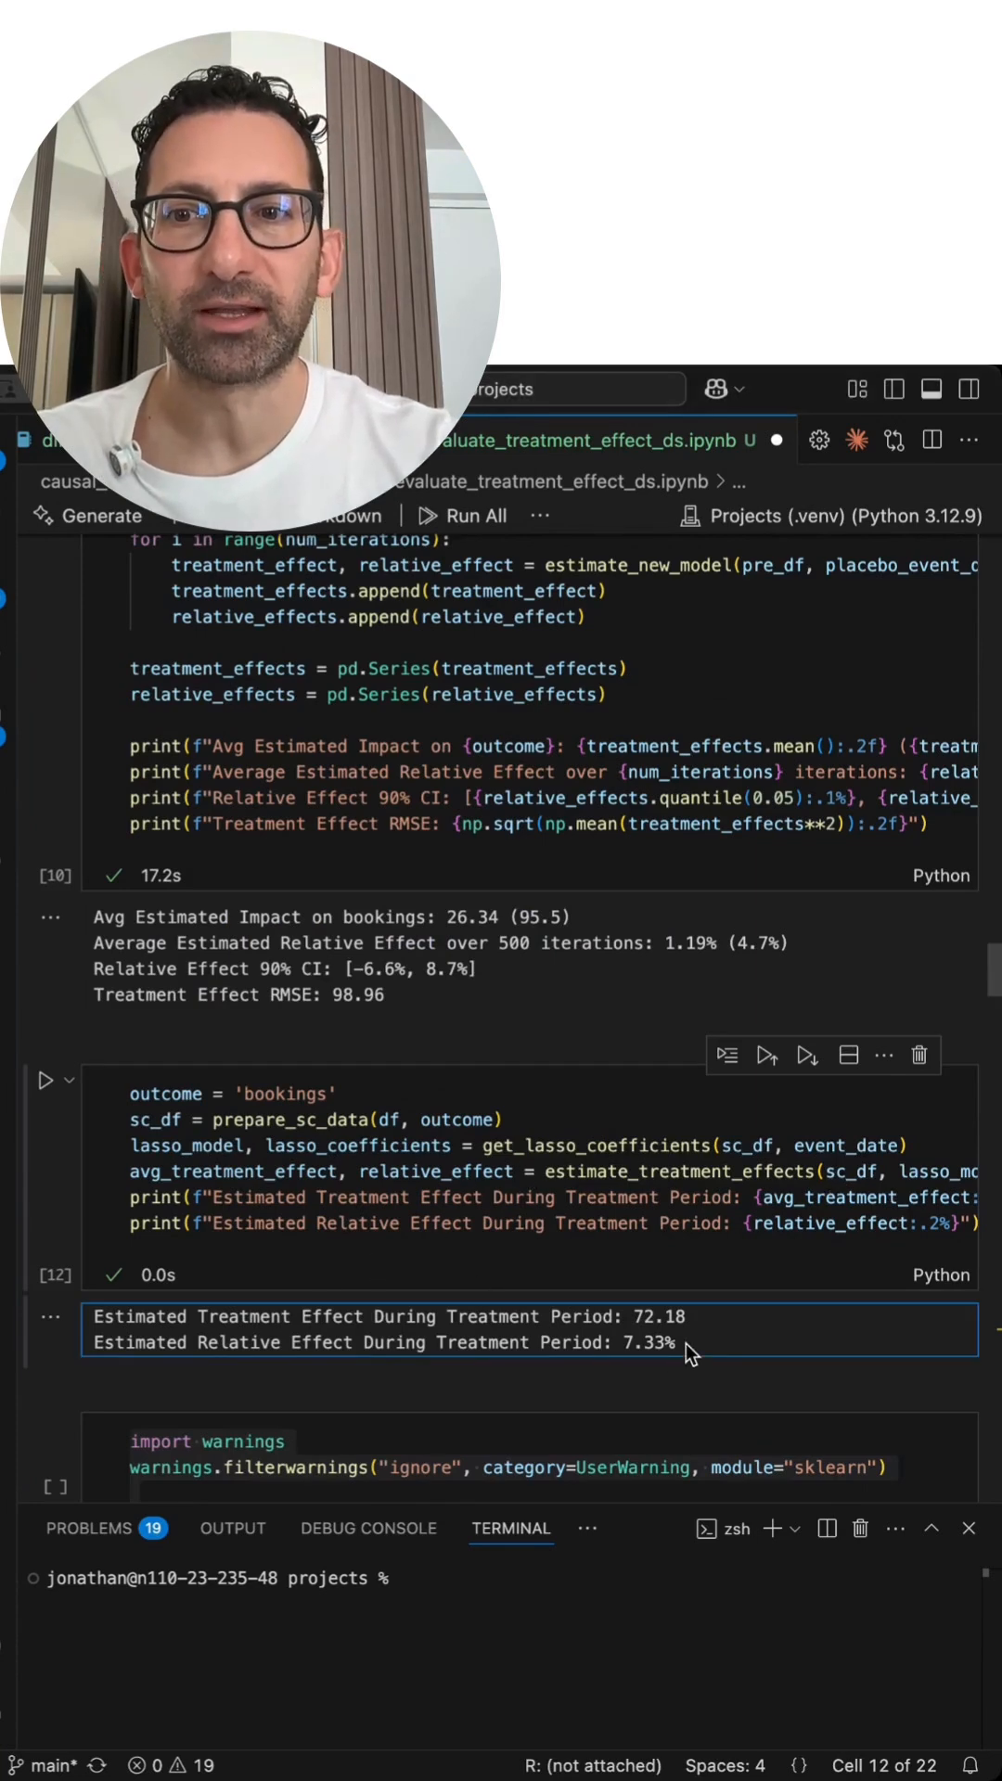
- Highlight the 7.33% relative effect in the synthetic control bookings estimate output
double_click(648, 1342)
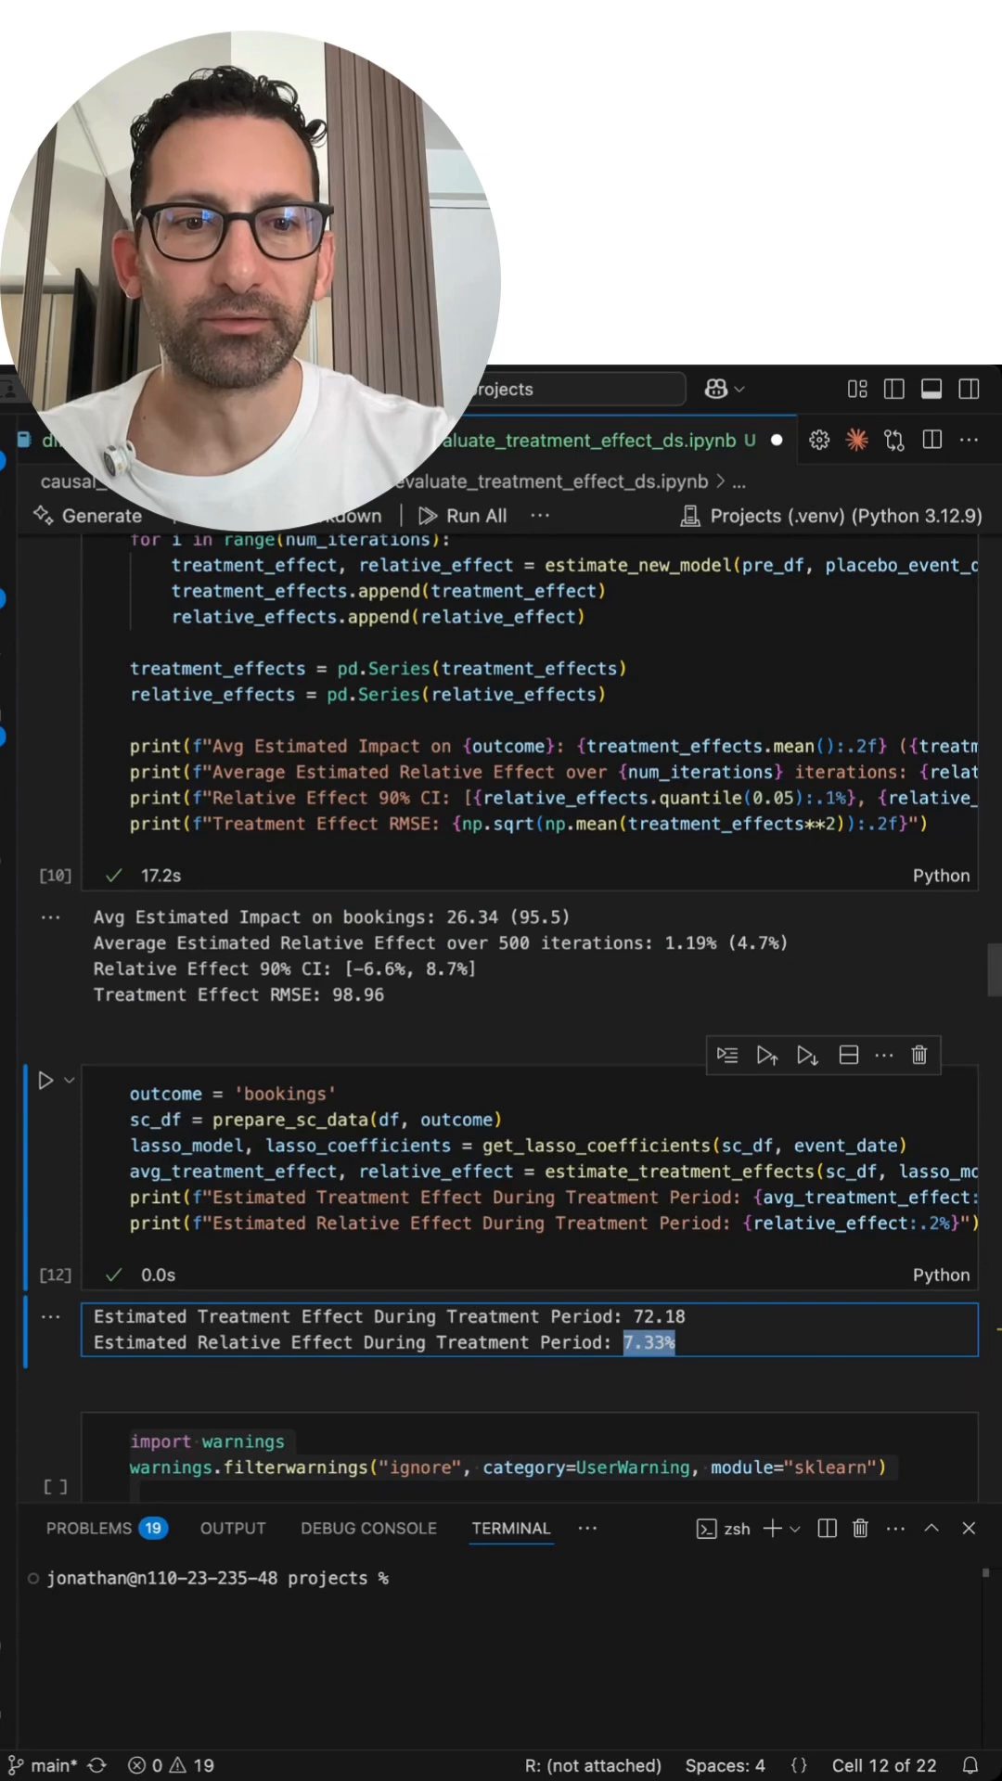